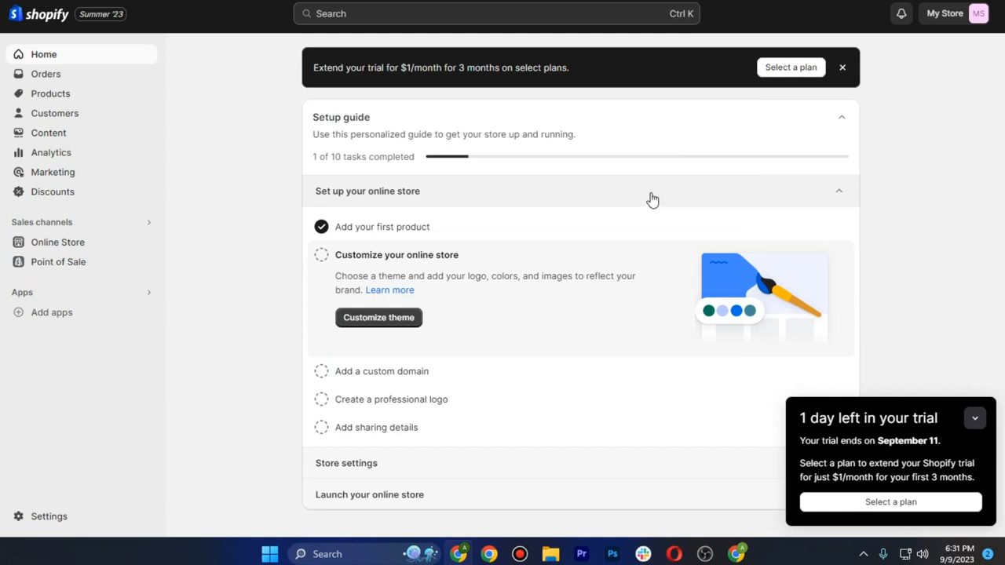
{"action": "mouse_move", "coordinate": [116, 272]}
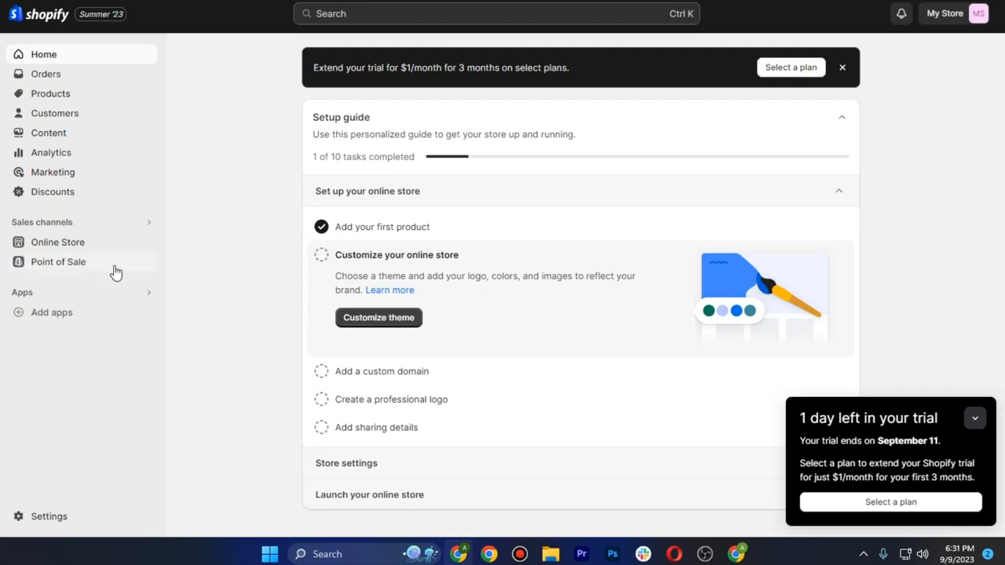
{"action": "mouse_move", "coordinate": [141, 245]}
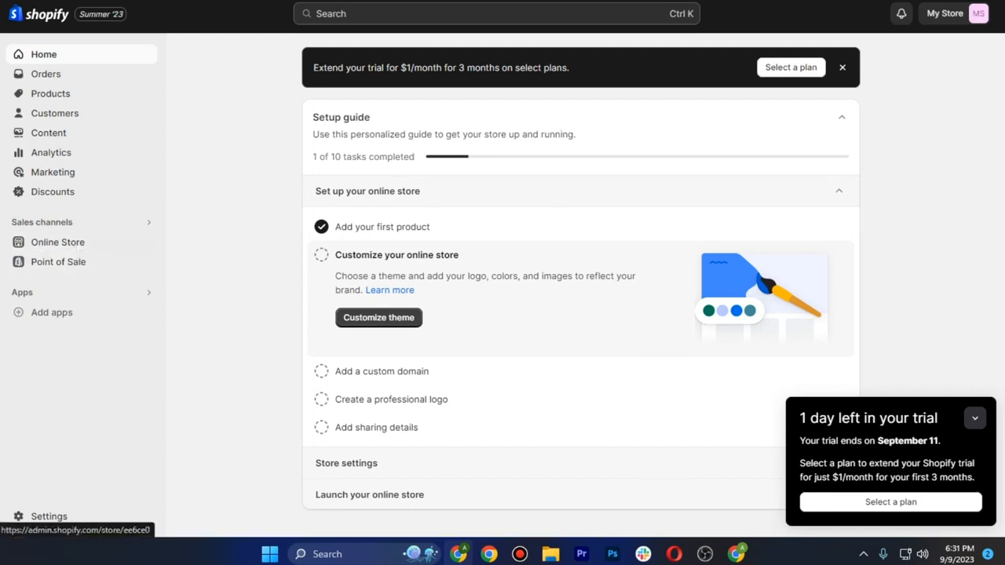
Step: Open the theme editor's Default product template with the T shirt previewed and its blocks listed
{"action": "left_click", "coordinate": [378, 317]}
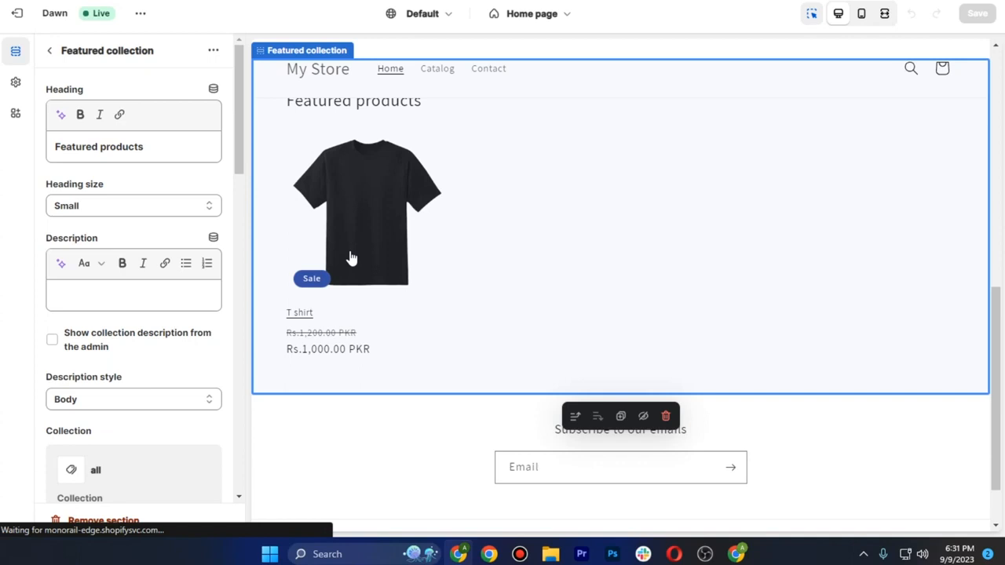
{"action": "left_click", "coordinate": [365, 211]}
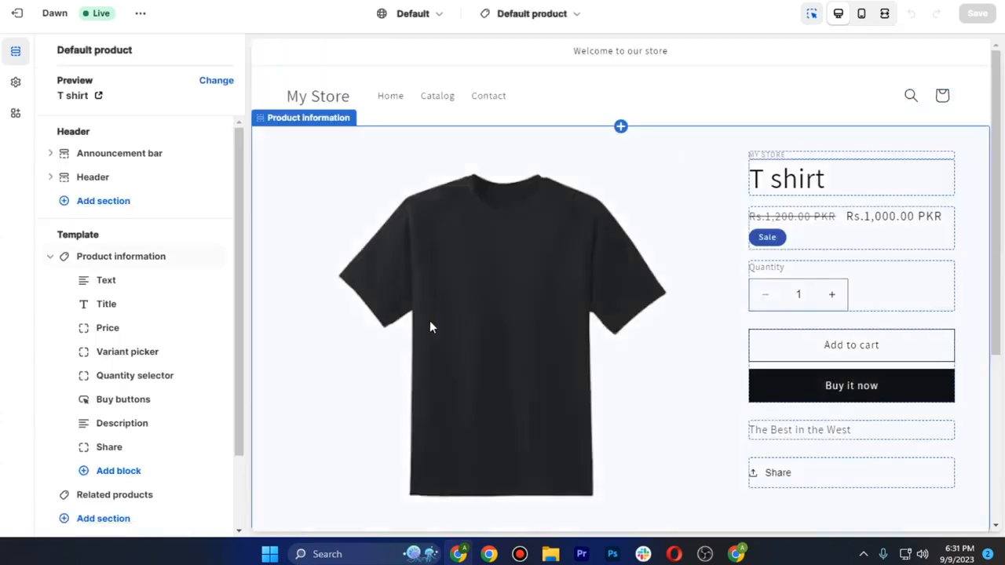
{"action": "scroll", "scroll_direction": "down", "scroll_amount": 3}
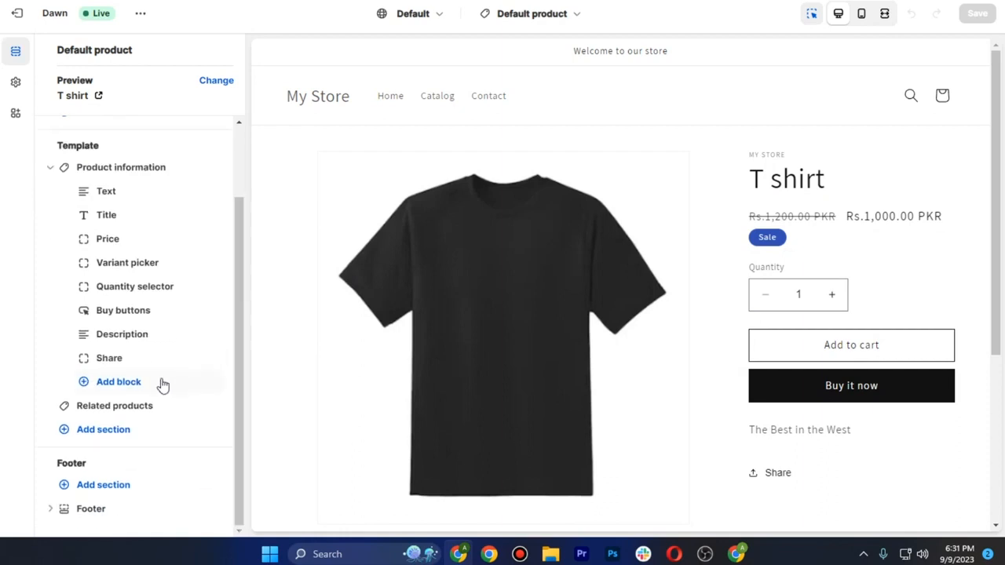
{"action": "left_click", "coordinate": [121, 167]}
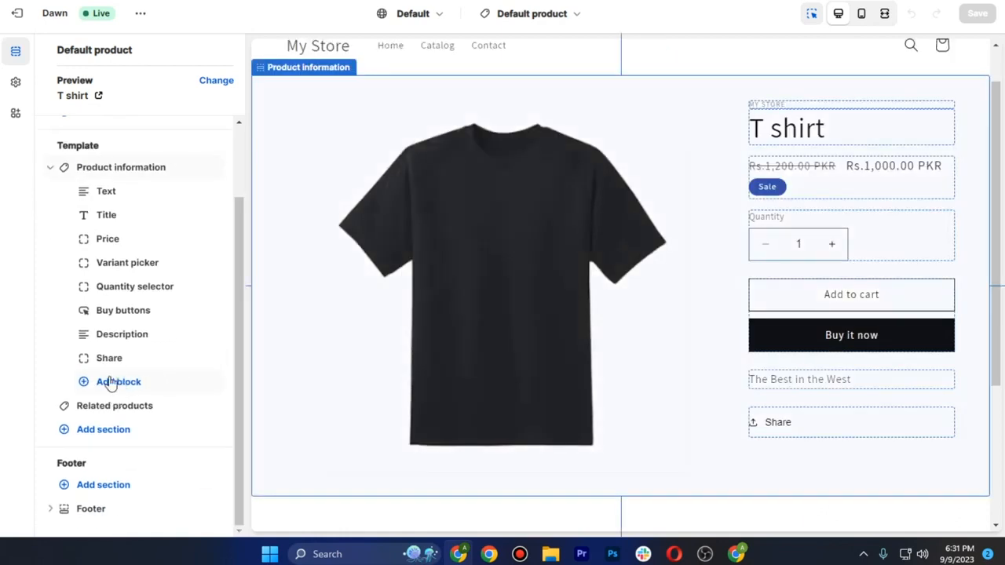
Step: Add a Custom Liquid block under Product information and open its empty Liquid code settings
{"action": "left_click", "coordinate": [118, 382]}
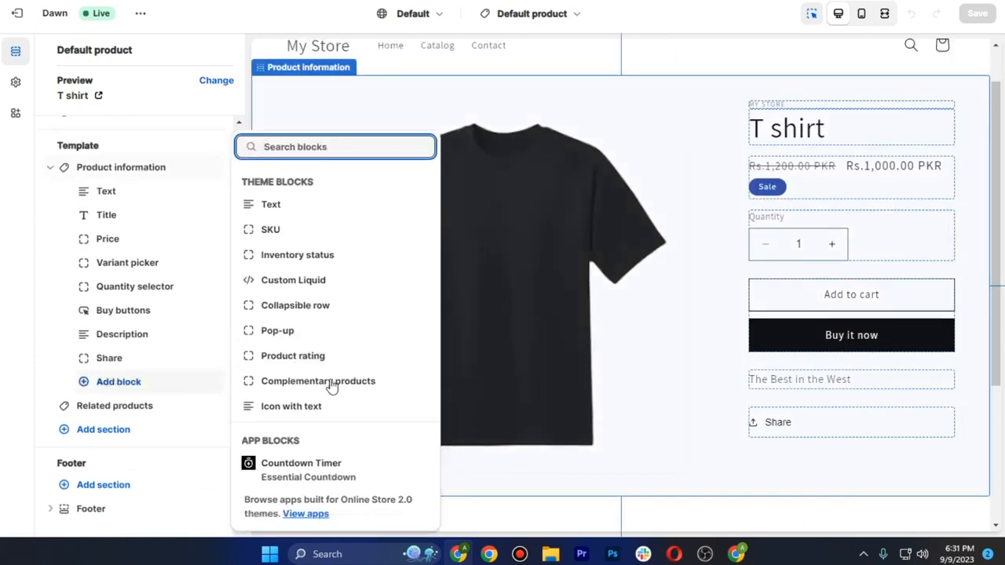
{"action": "left_click", "coordinate": [292, 279]}
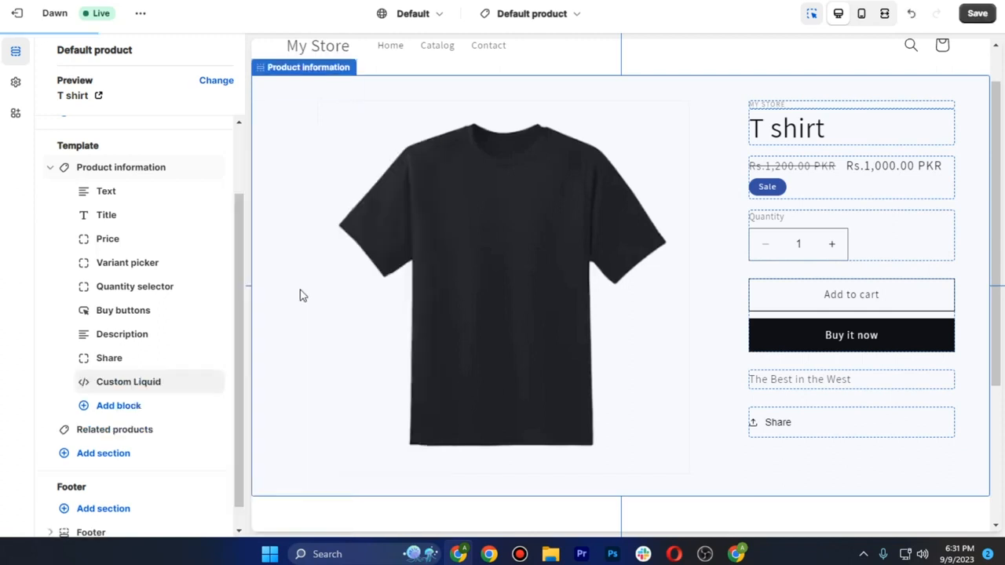
{"action": "left_click", "coordinate": [128, 381]}
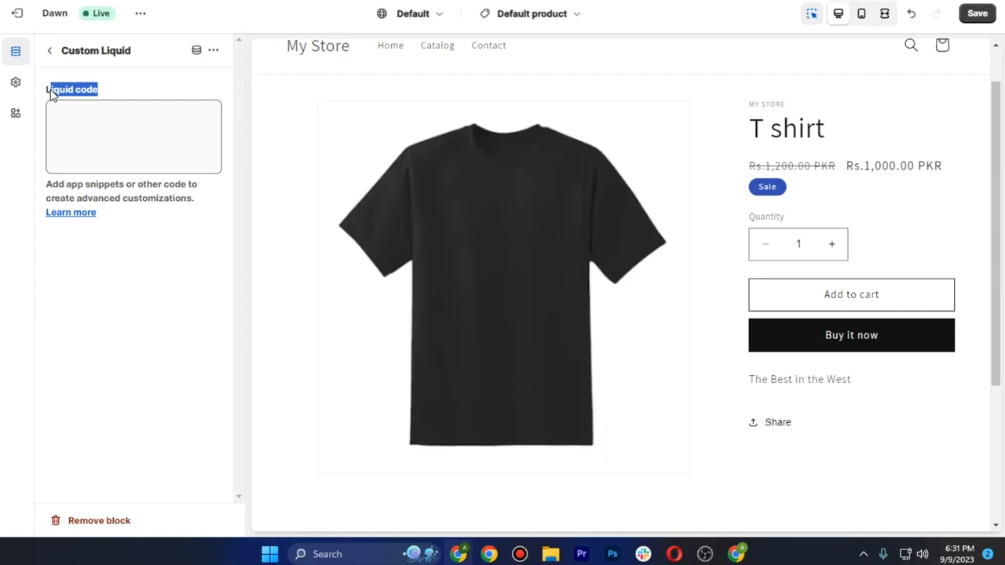
{"action": "left_click", "coordinate": [112, 328]}
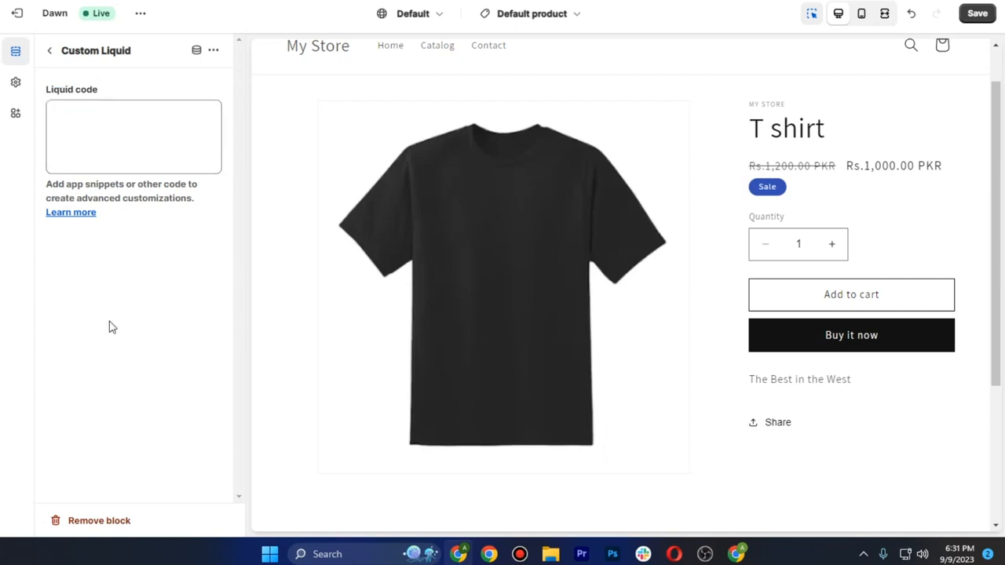
{"action": "mouse_move", "coordinate": [536, 47]}
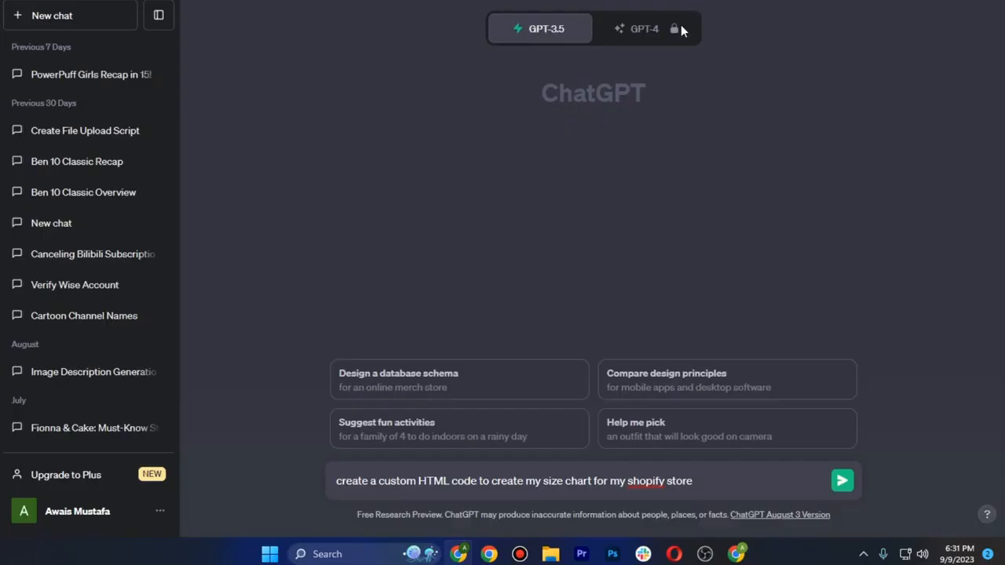
Step: Generate size chart HTML in ChatGPT, paste it into the Liquid code box, and save the theme
{"action": "left_click", "coordinate": [842, 480]}
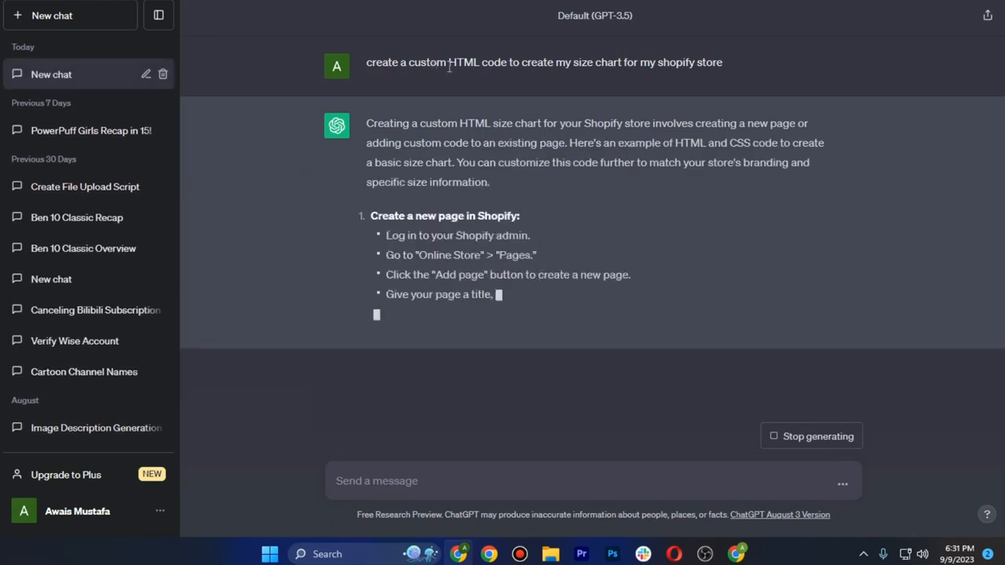
{"action": "scroll", "scroll_direction": "down", "scroll_amount": 3}
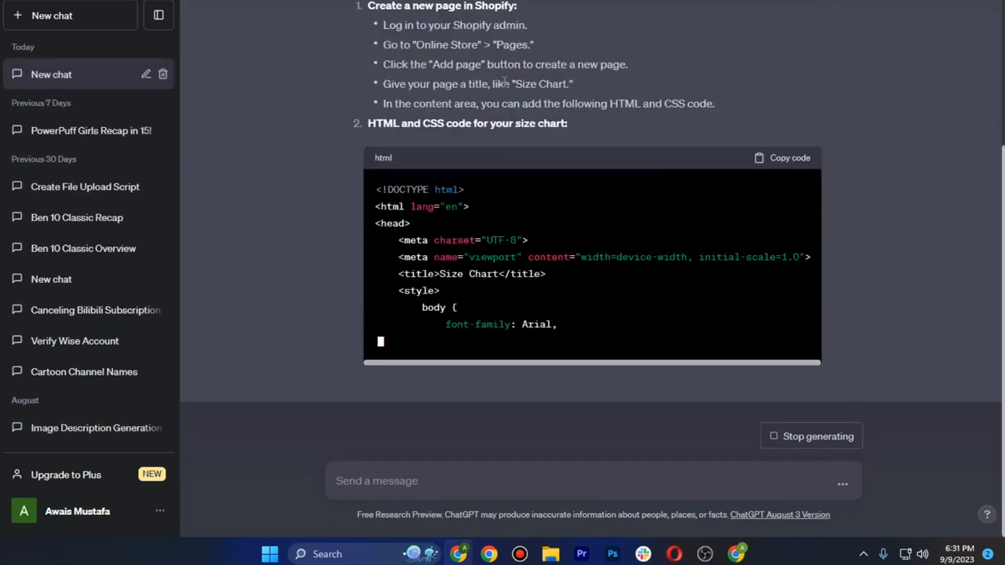
{"action": "scroll", "scroll_direction": "down", "scroll_amount": 3}
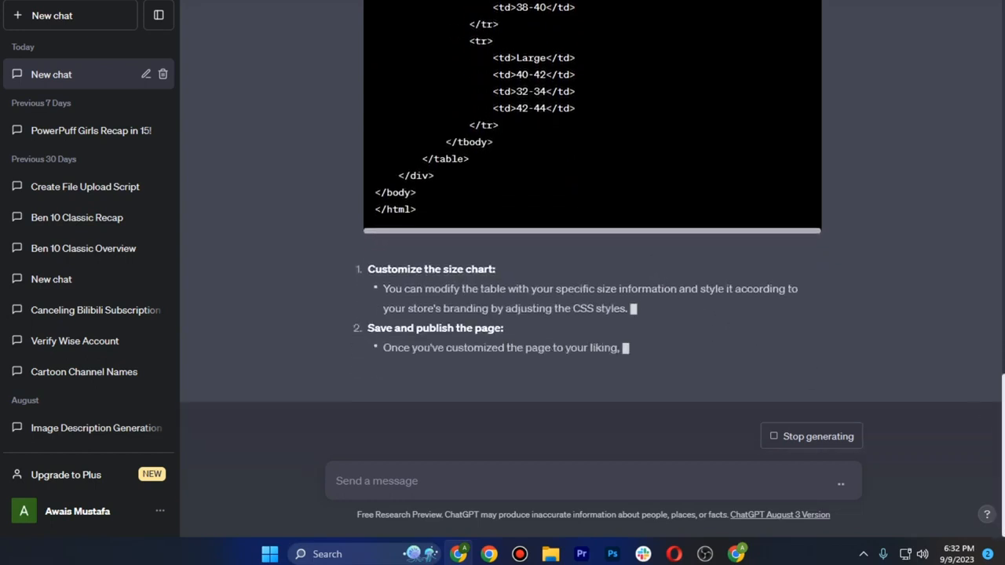
{"action": "scroll", "scroll_direction": "up", "scroll_amount": 3}
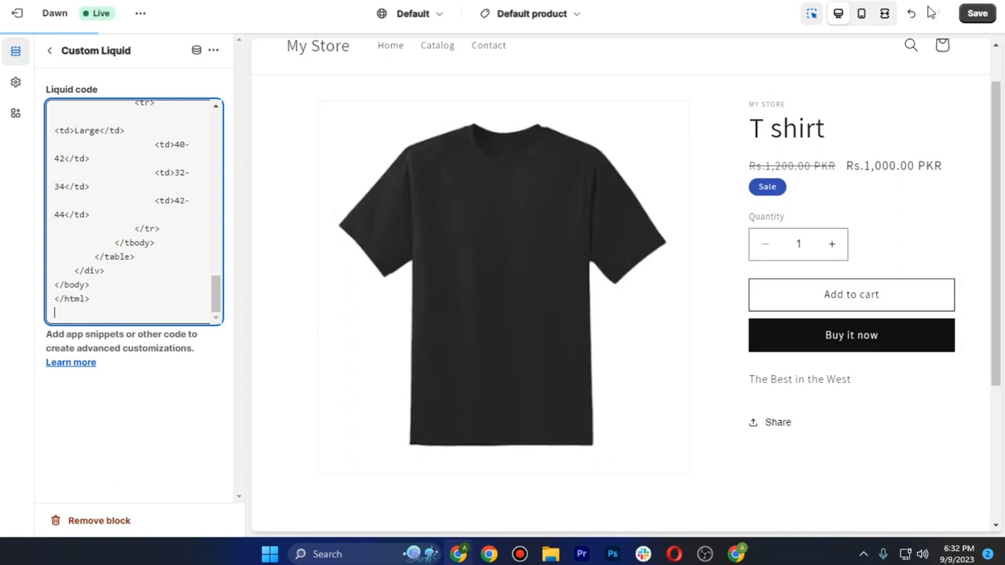
{"action": "left_click", "coordinate": [976, 14]}
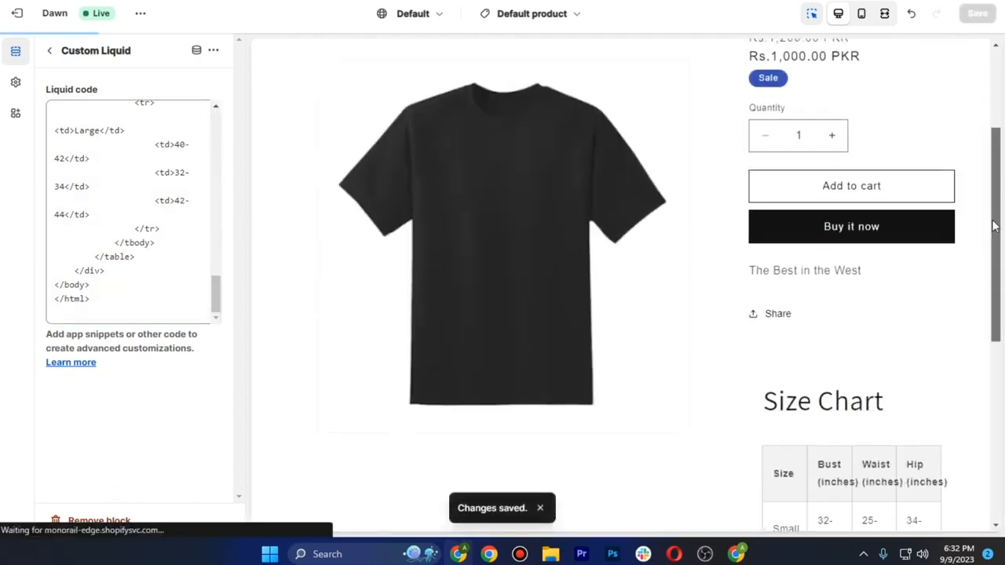
Step: Review the Small, Medium and Large Size Chart table, then return to the template overview
{"action": "scroll", "scroll_direction": "down", "scroll_amount": 3}
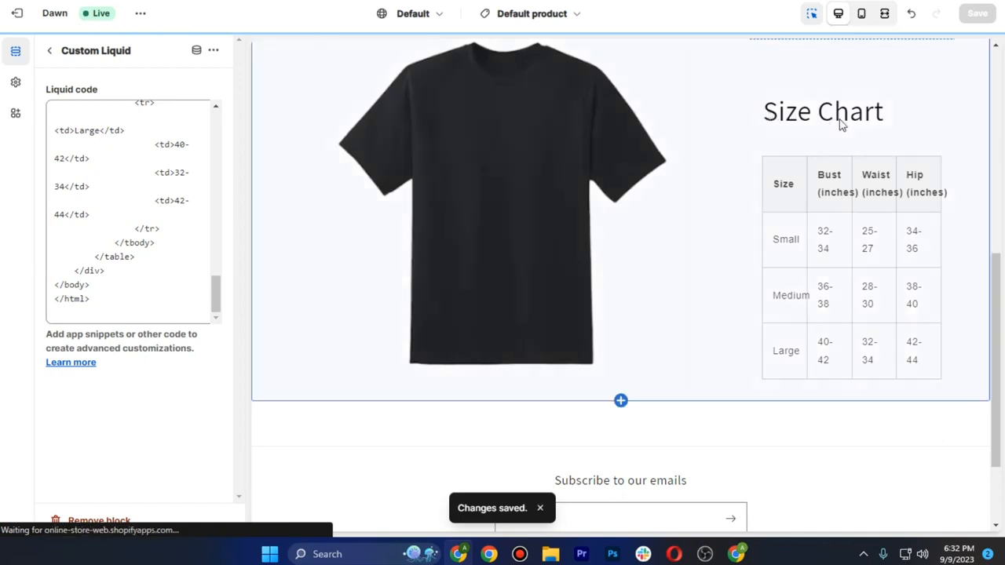
{"action": "mouse_move", "coordinate": [809, 249]}
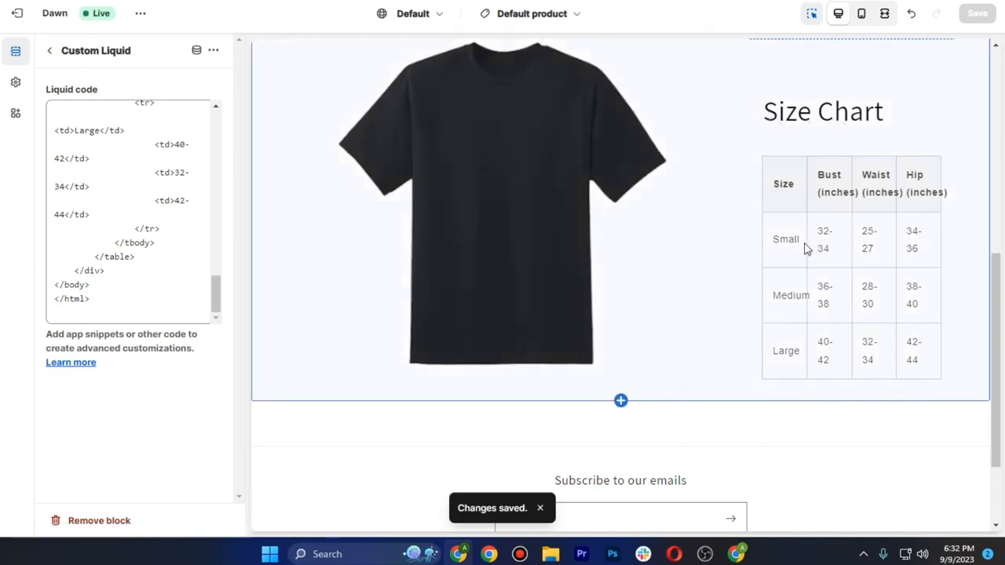
{"action": "mouse_move", "coordinate": [876, 188]}
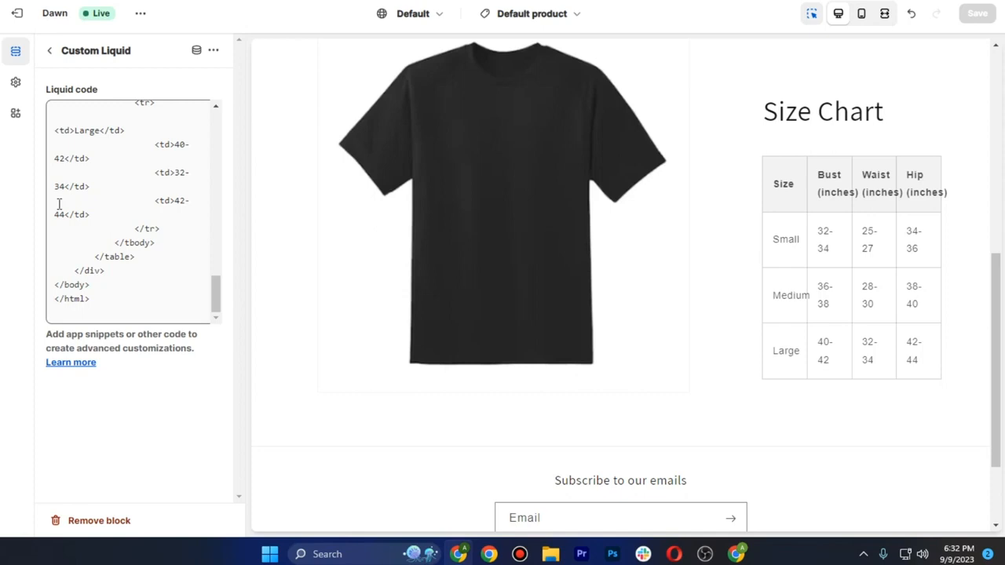
{"action": "mouse_move", "coordinate": [109, 232]}
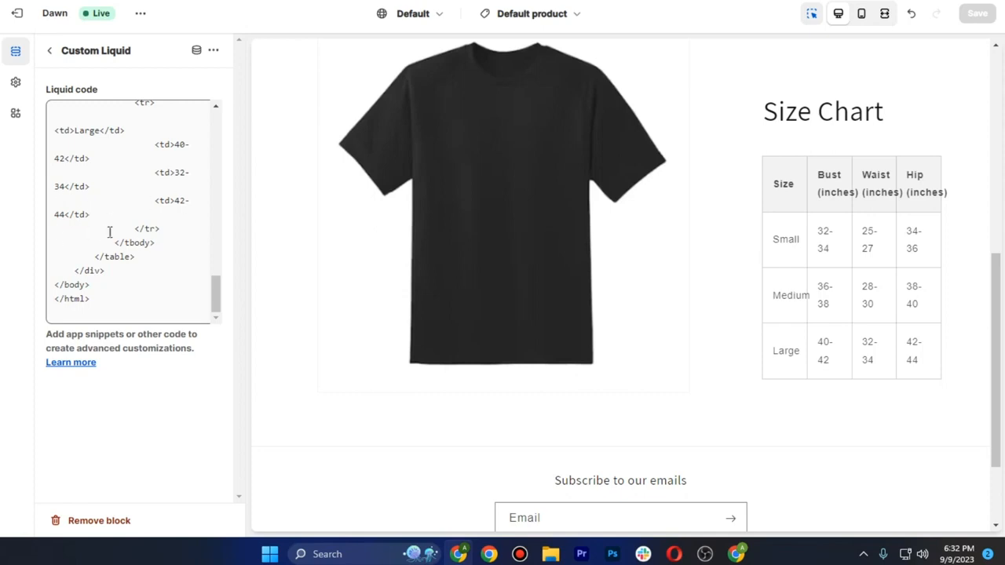
{"action": "scroll", "scroll_direction": "up", "scroll_amount": 3}
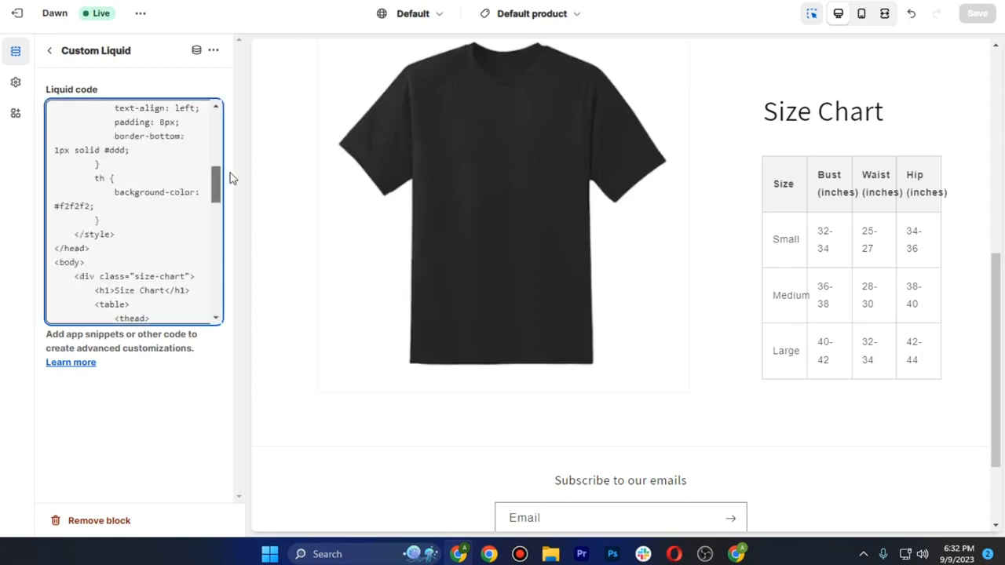
{"action": "left_click", "coordinate": [48, 50]}
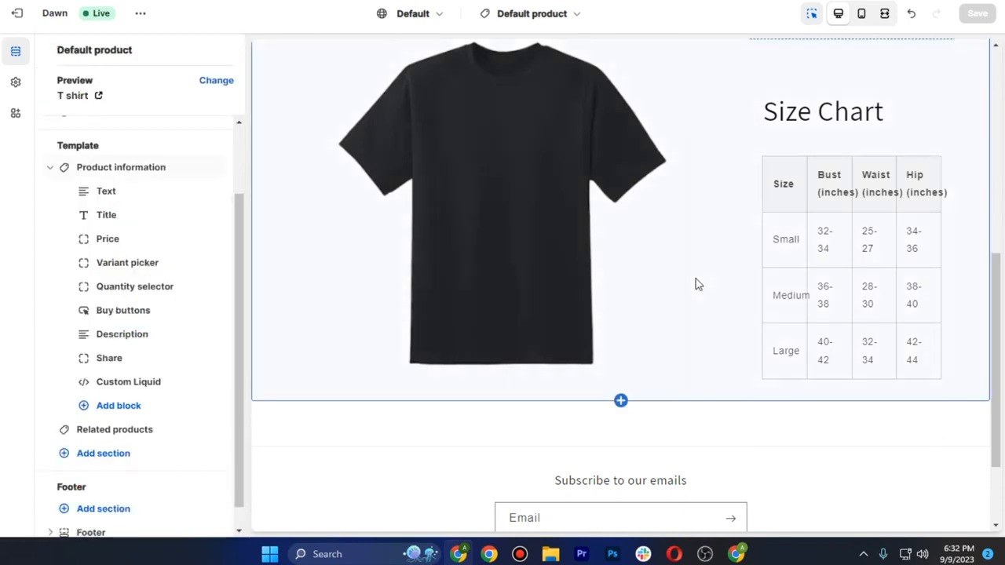
{"action": "mouse_move", "coordinate": [643, 327]}
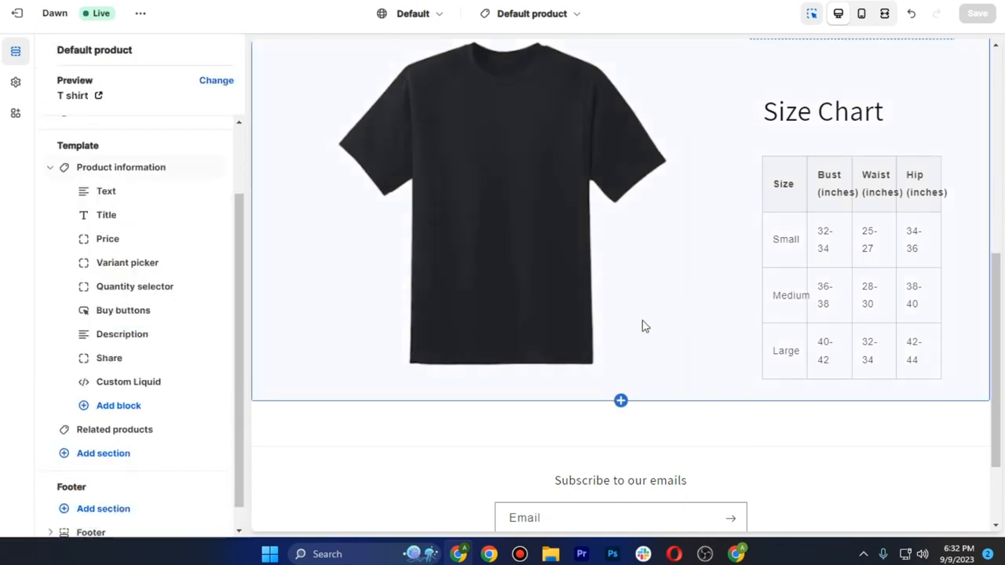